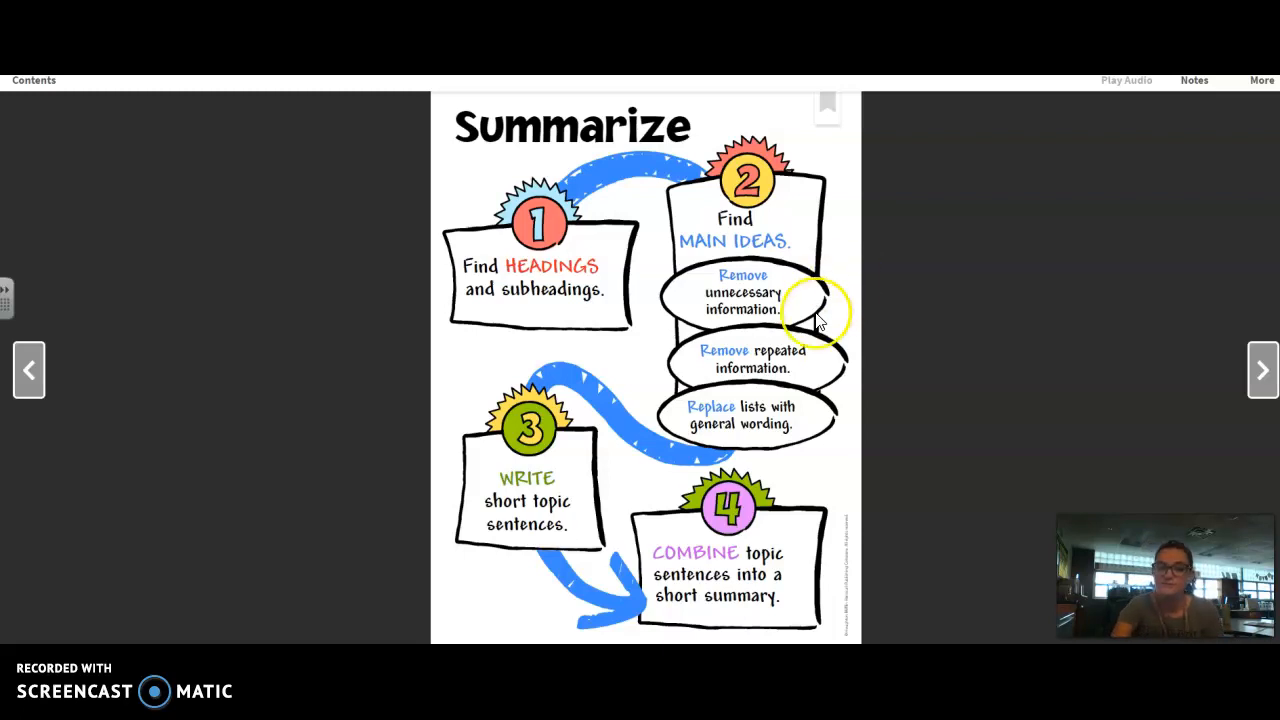
pyautogui.moveTo(822, 360)
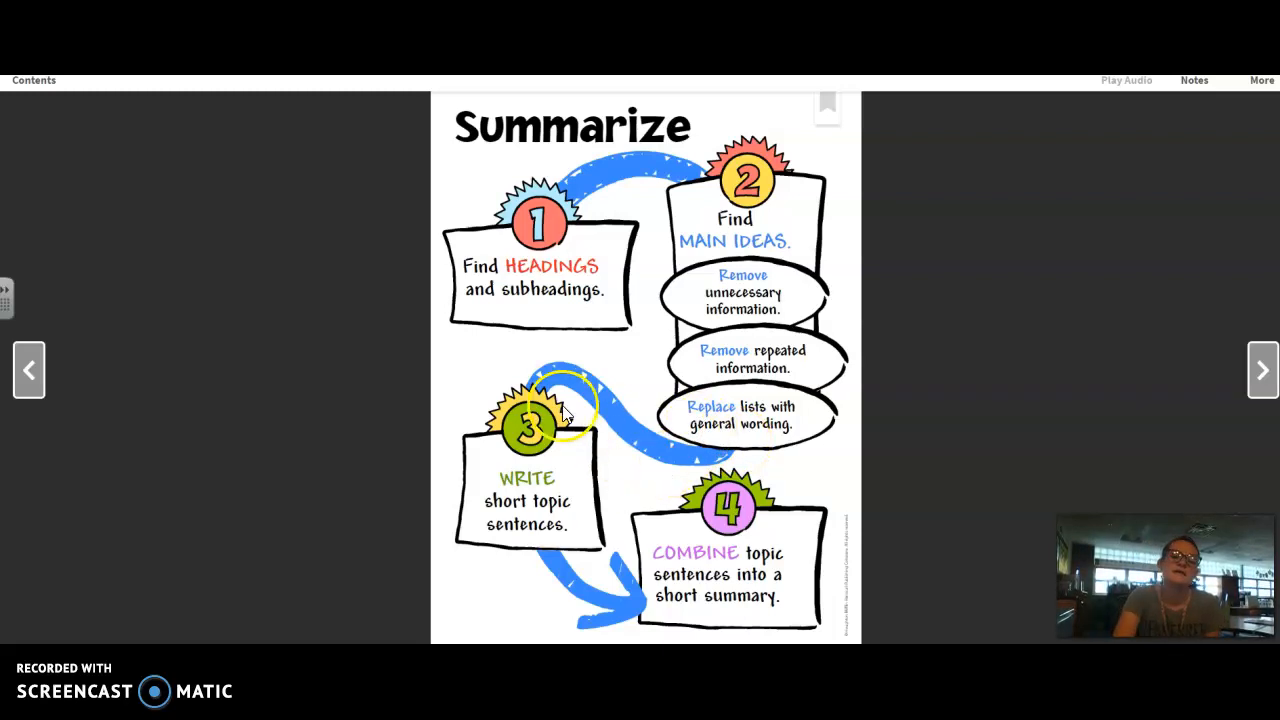
pyautogui.moveTo(550, 420)
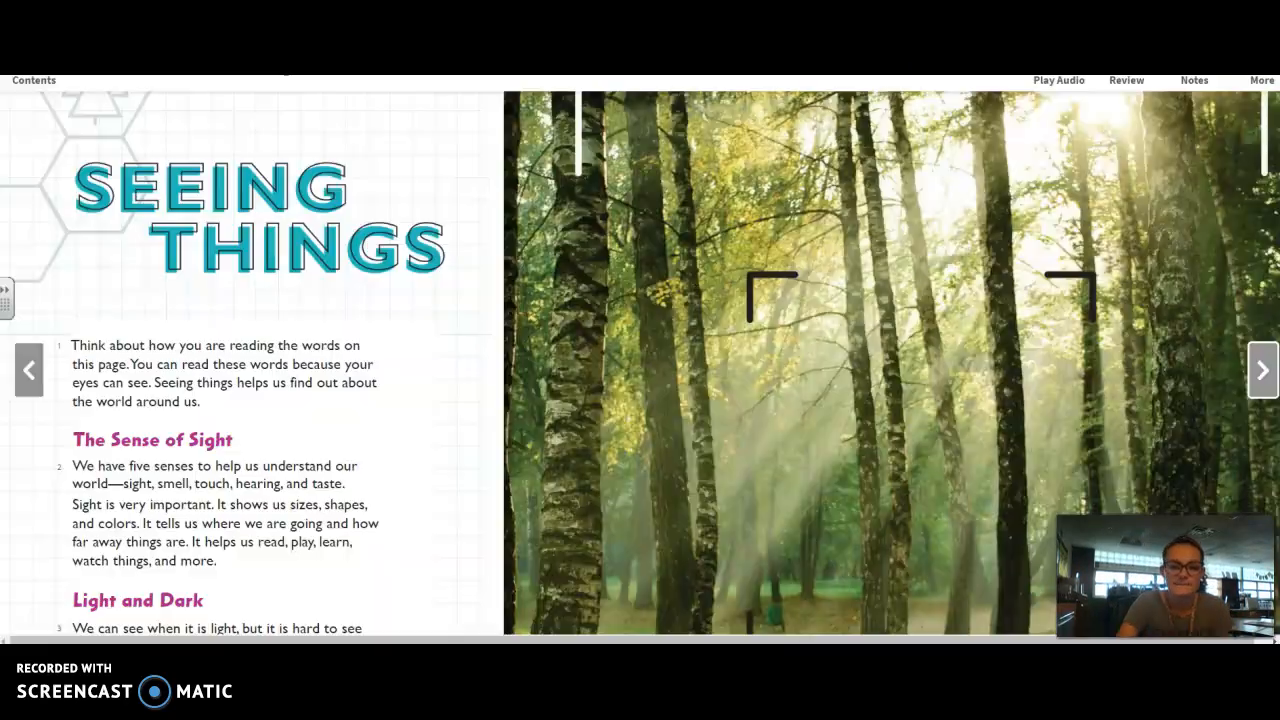
# Return to the Science Behind Sight introduction with its Set a Purpose prompt.
pyautogui.click(28, 372)
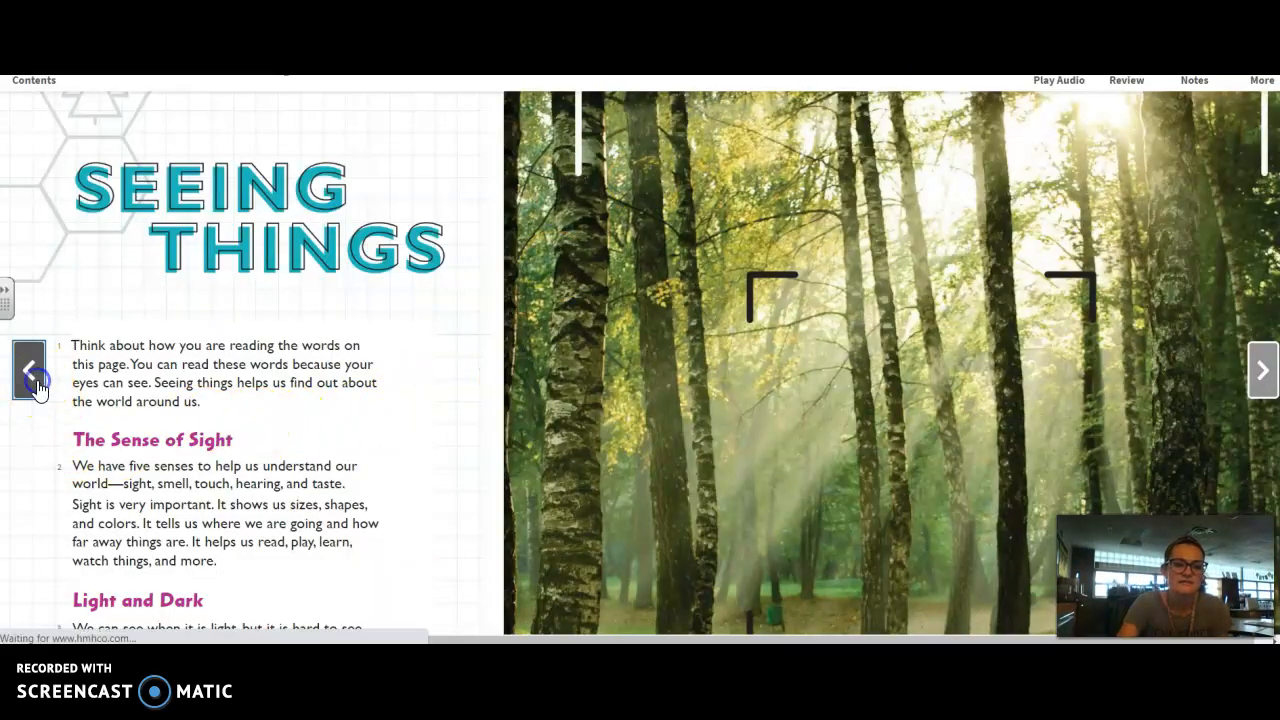
pyautogui.click(28, 368)
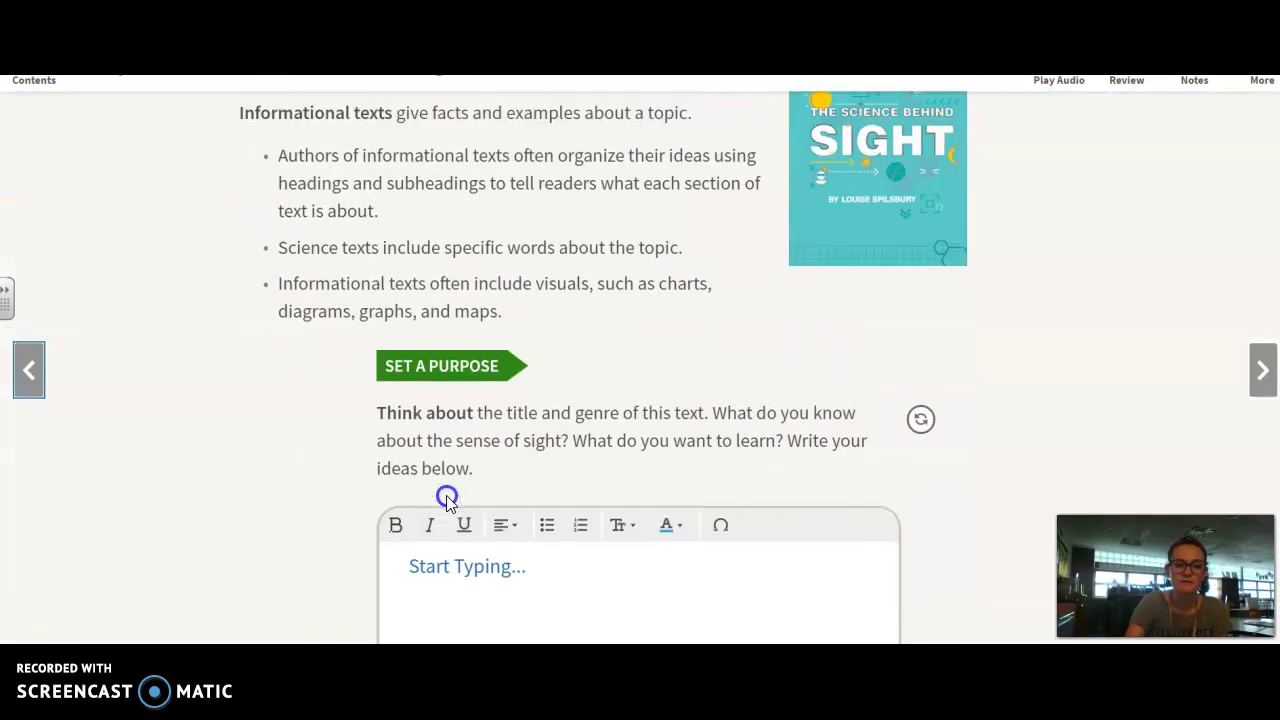
pyautogui.scroll(-3)
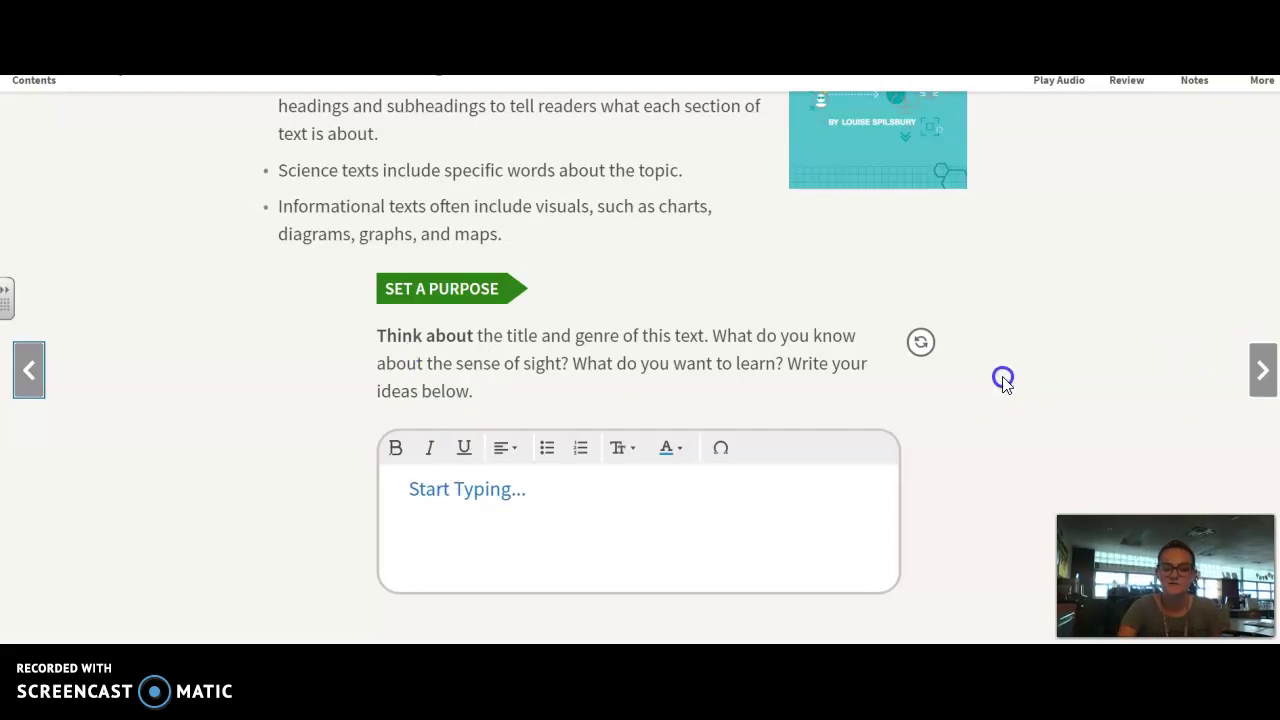
# Advance from the Set a Purpose page toward the Seeing Things page.
pyautogui.click(1264, 370)
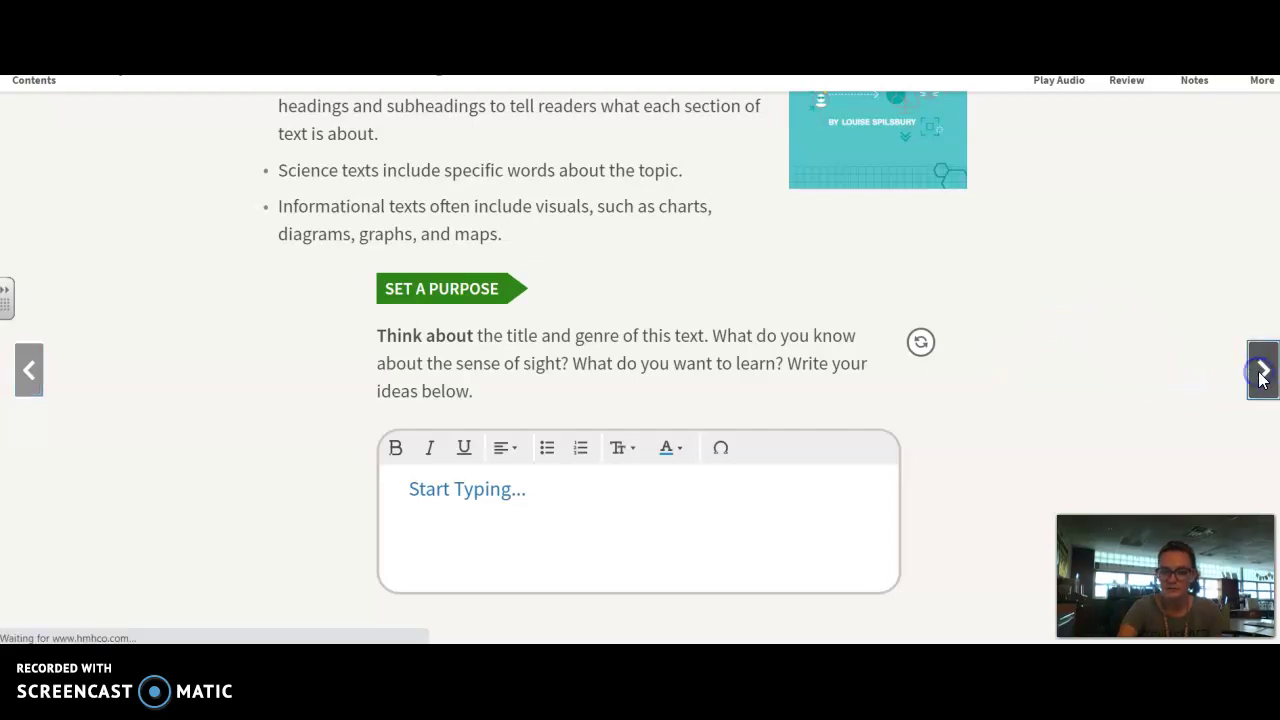
pyautogui.click(1262, 370)
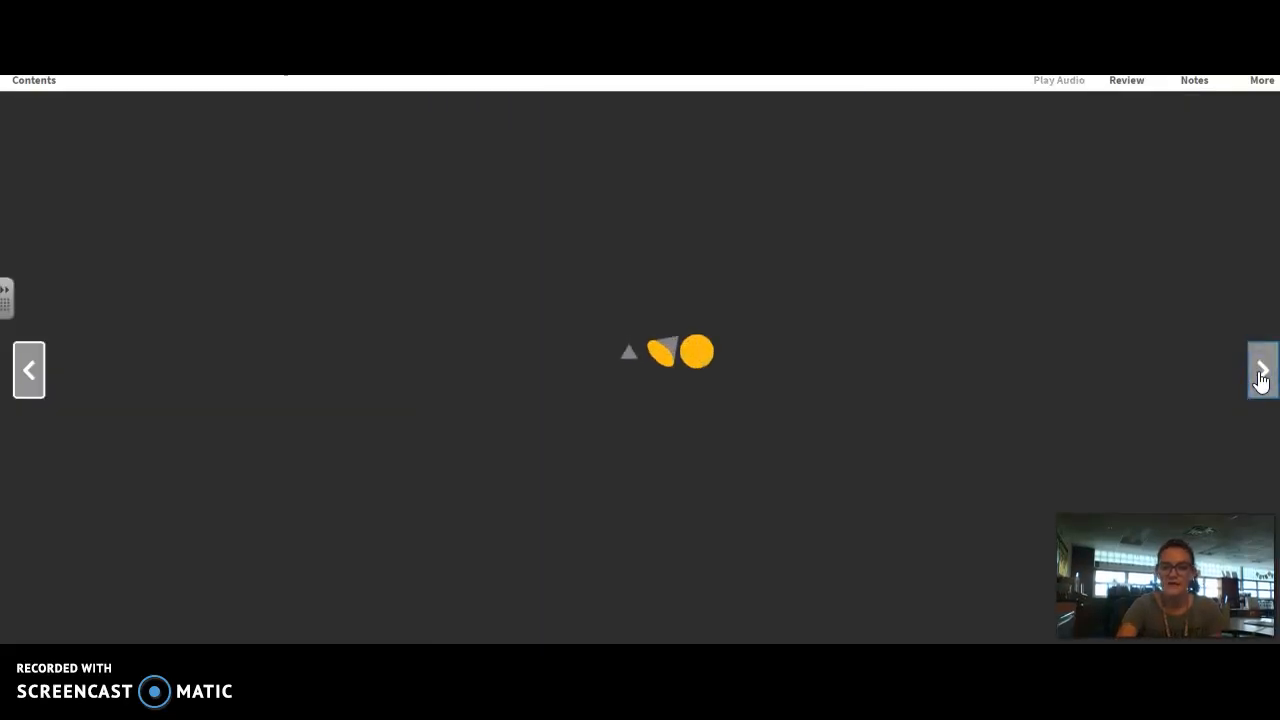
# Load the Seeing Things page with its forest photo and opening sections.
pyautogui.click(1264, 372)
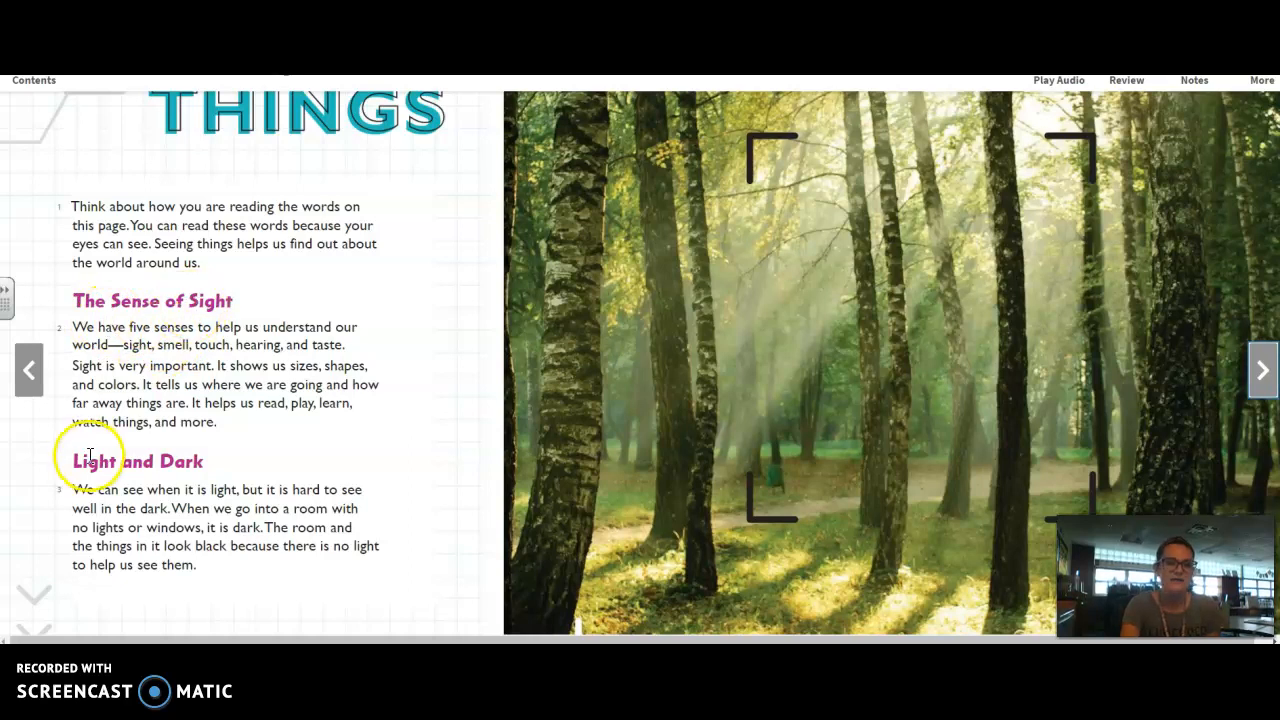
pyautogui.moveTo(276, 444)
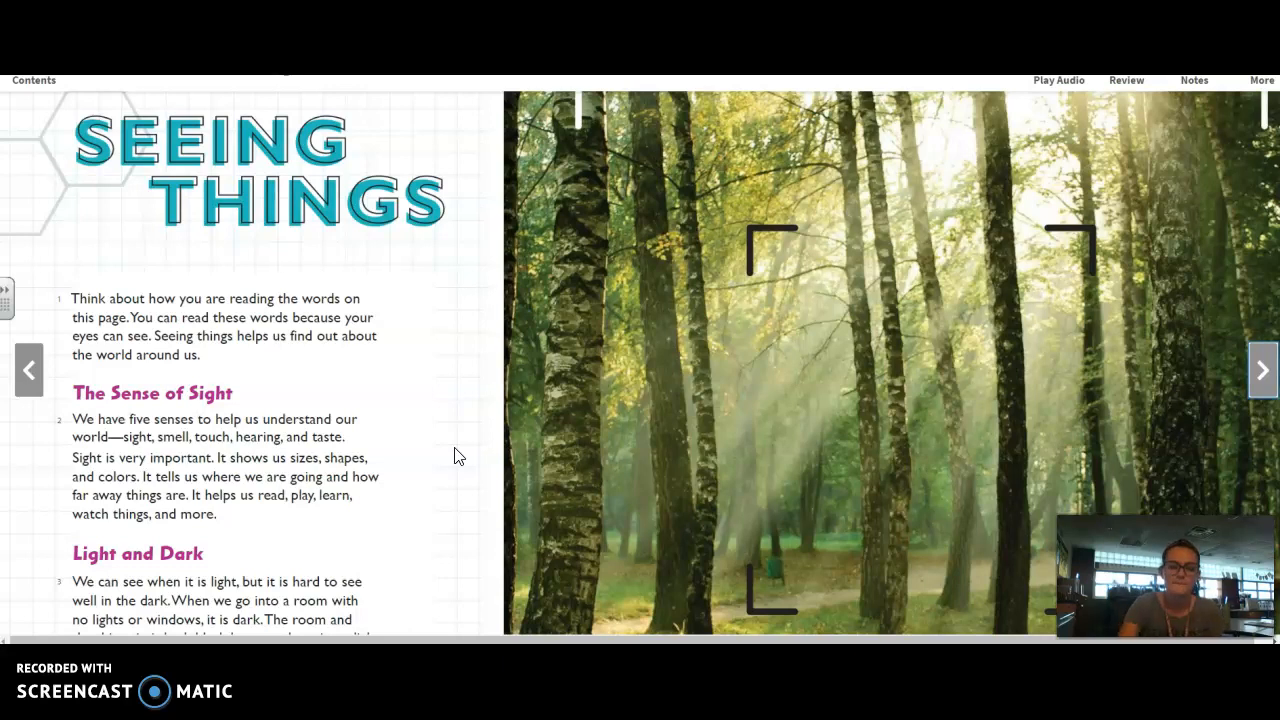
# Scroll to the bottom of page 108 showing the sunlight photo caption.
pyautogui.scroll(-3)
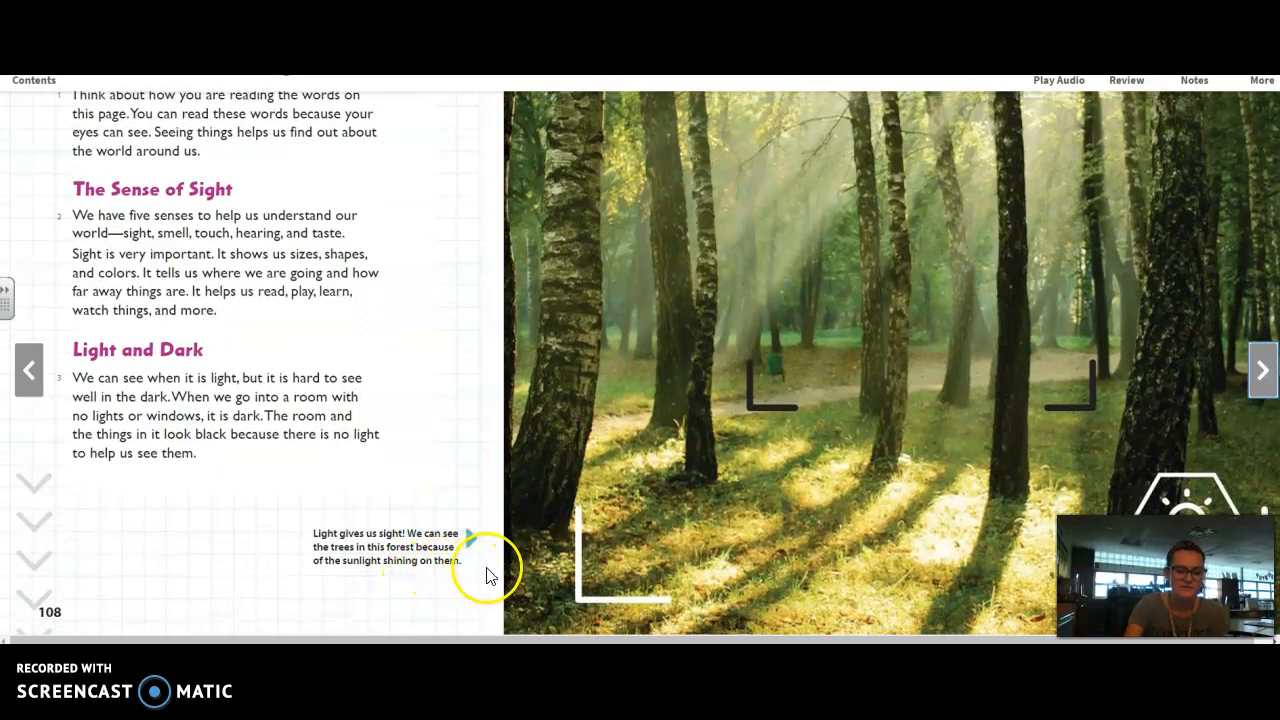
pyautogui.moveTo(524, 414)
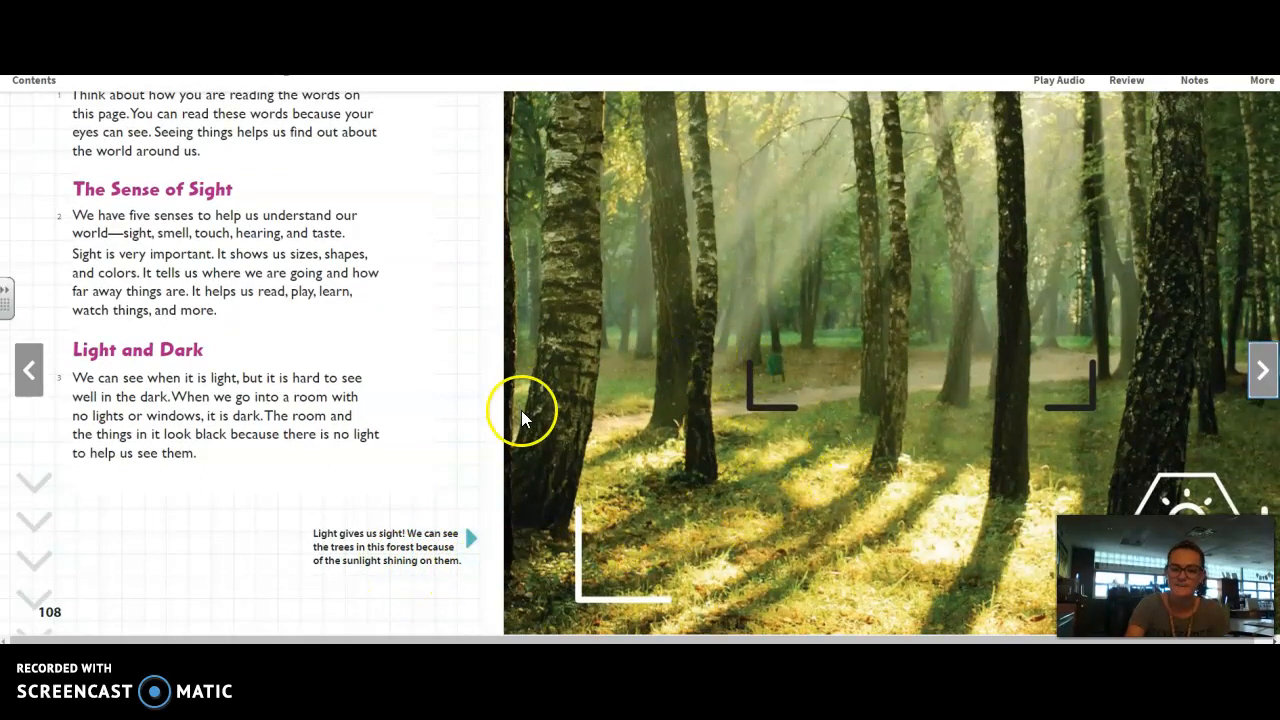
pyautogui.moveTo(406, 466)
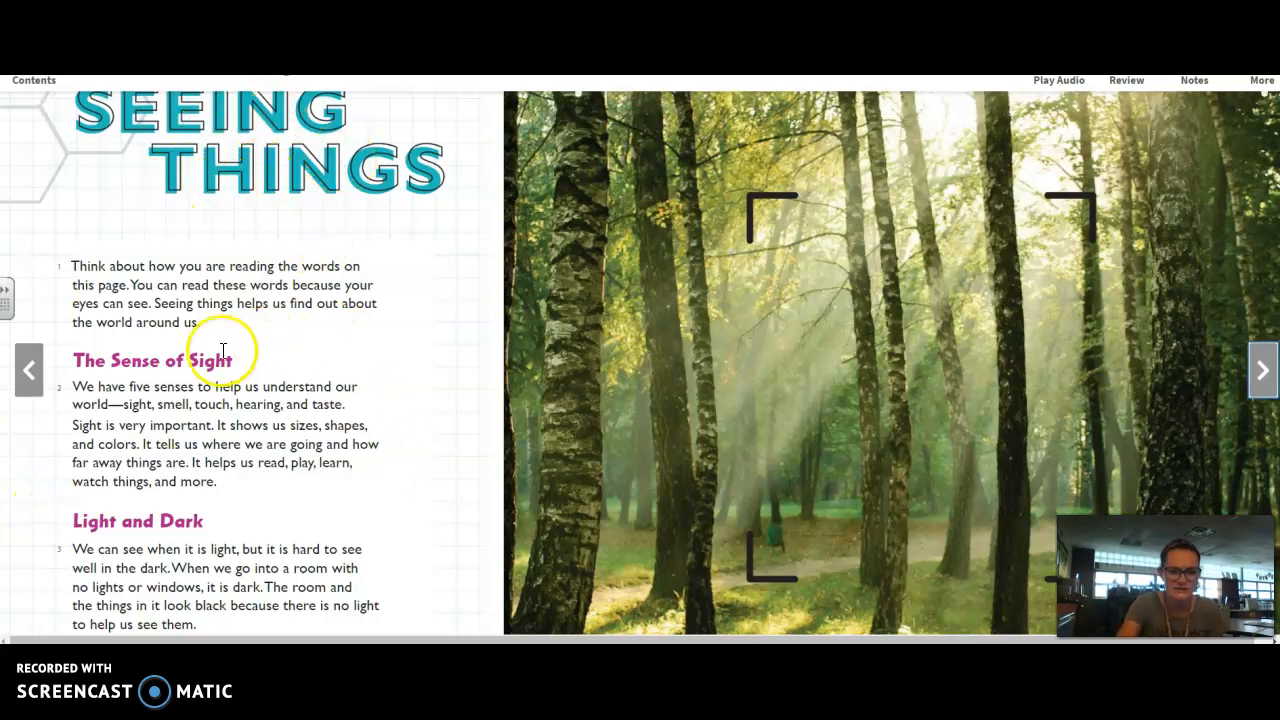
pyautogui.moveTo(196, 358)
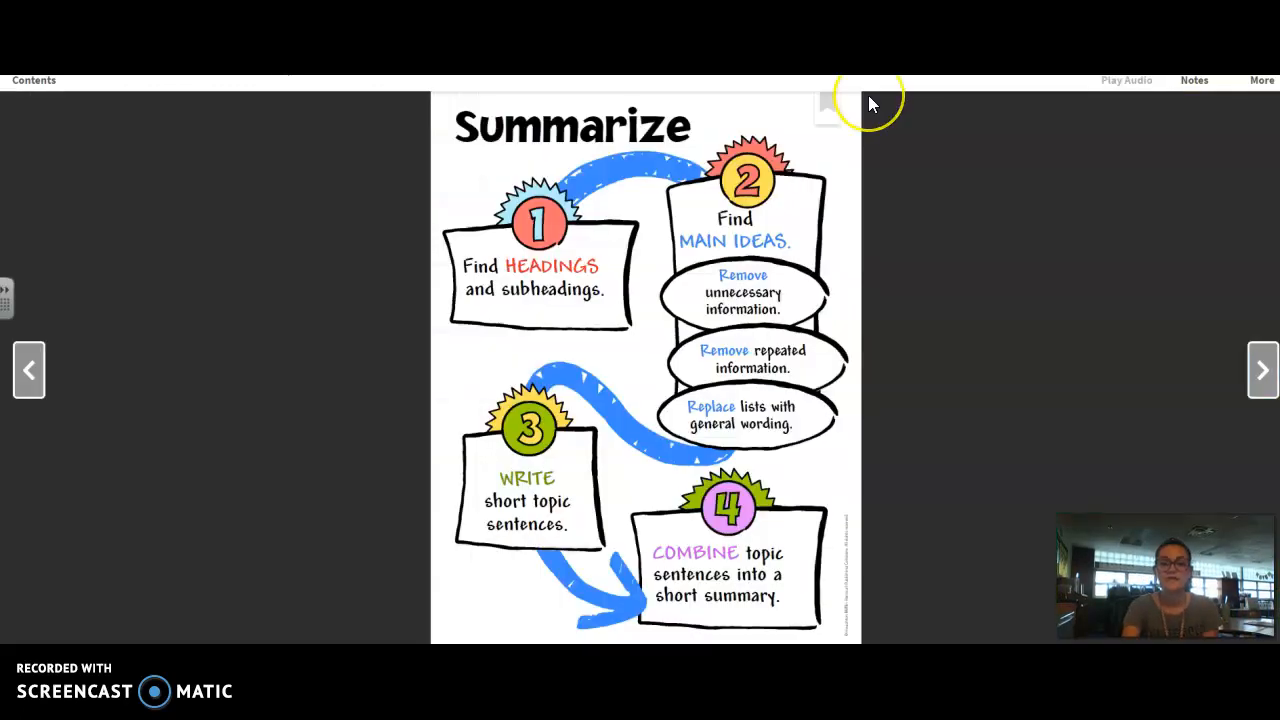
pyautogui.moveTo(718, 492)
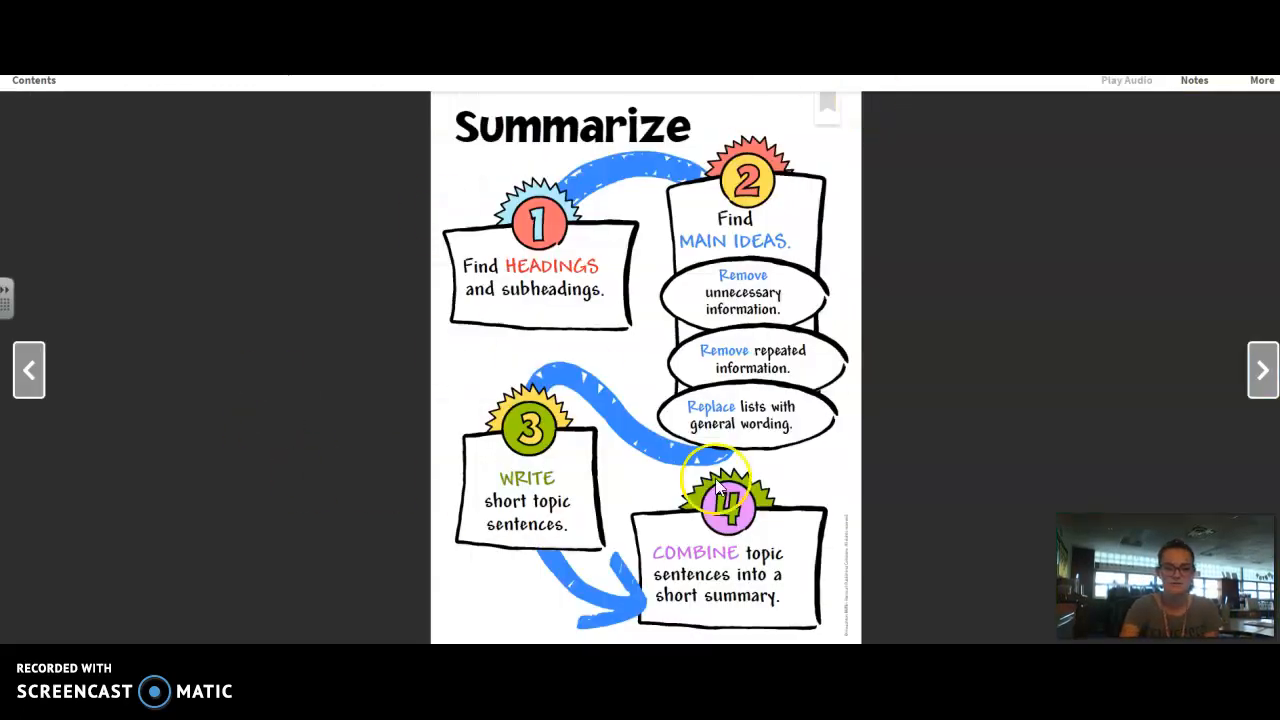